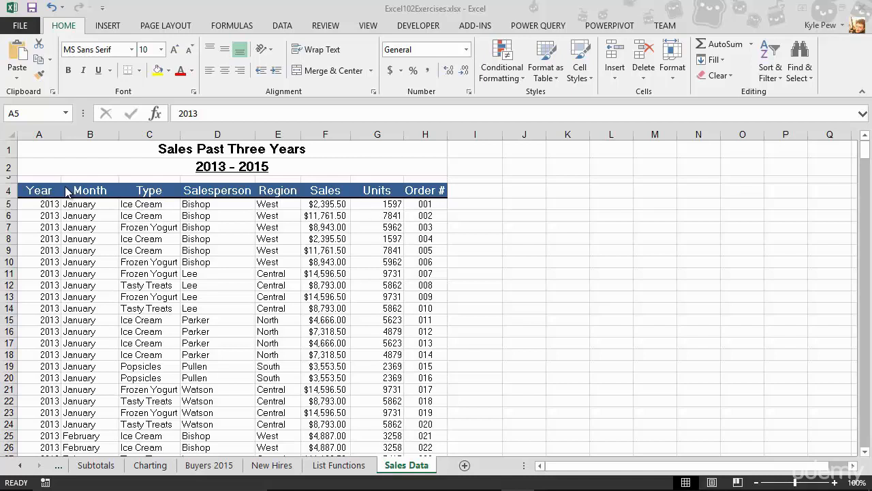
pyautogui.moveTo(85, 204)
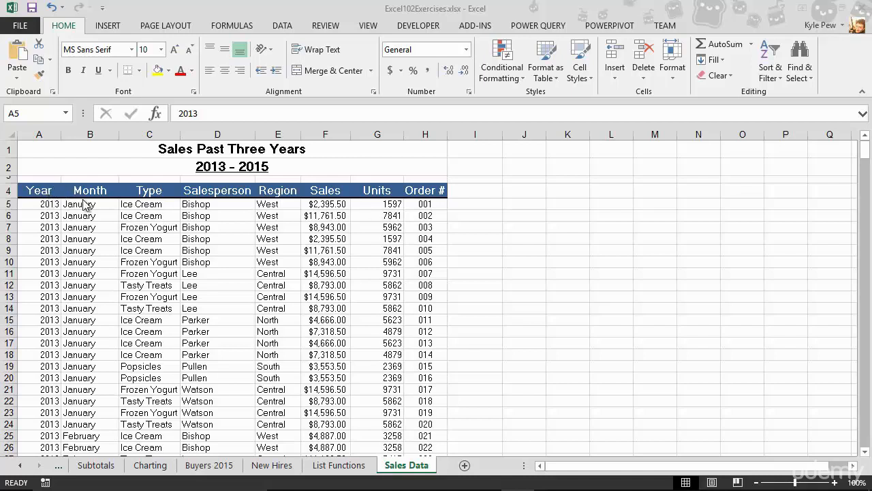
pyautogui.moveTo(226, 239)
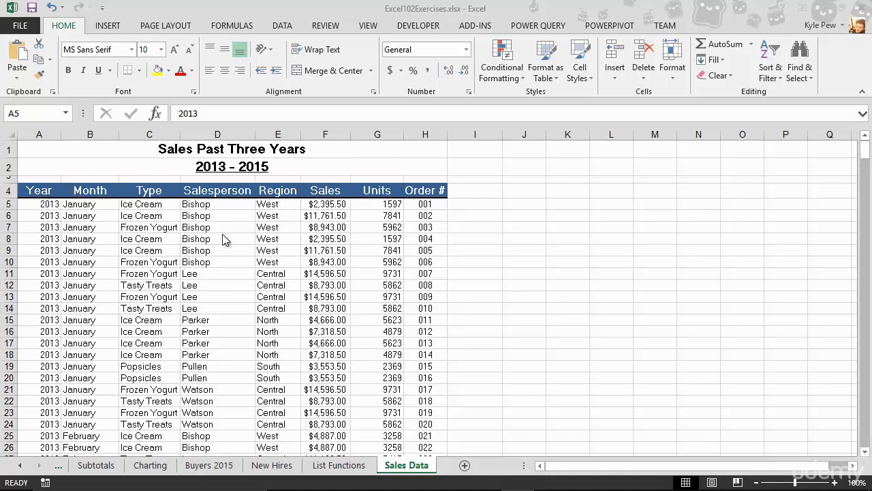
pyautogui.moveTo(163, 280)
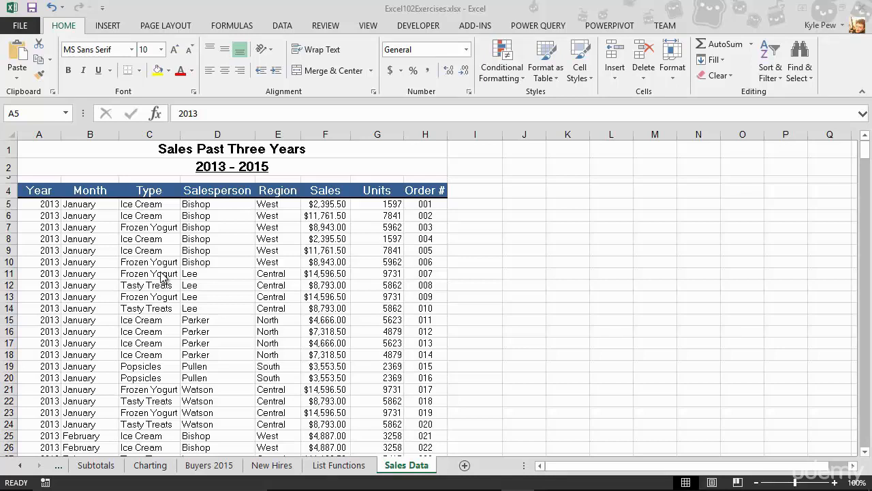
# - Select cell D11 in the sales data and show the INSERT ribbon commands
pyautogui.click(216, 273)
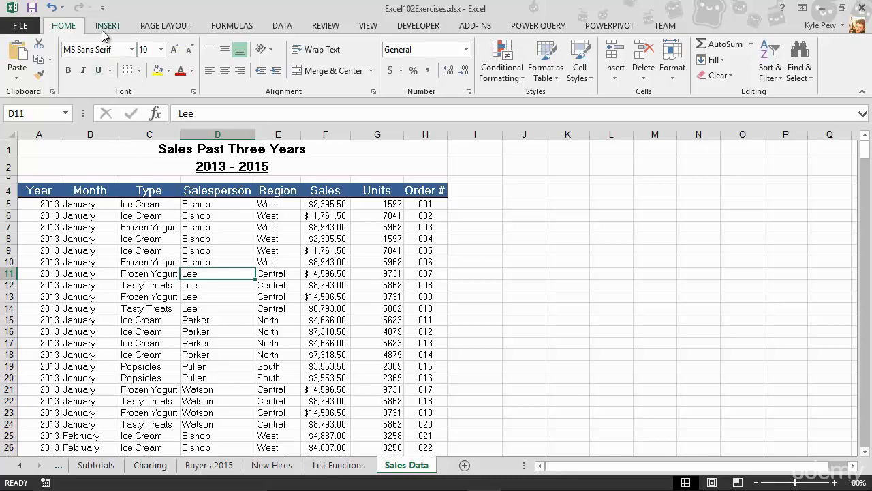
pyautogui.click(107, 26)
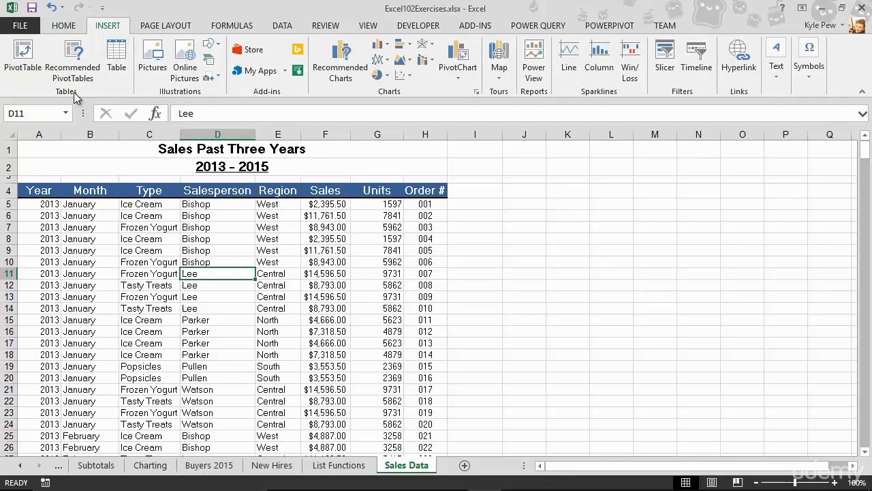
pyautogui.moveTo(23, 55)
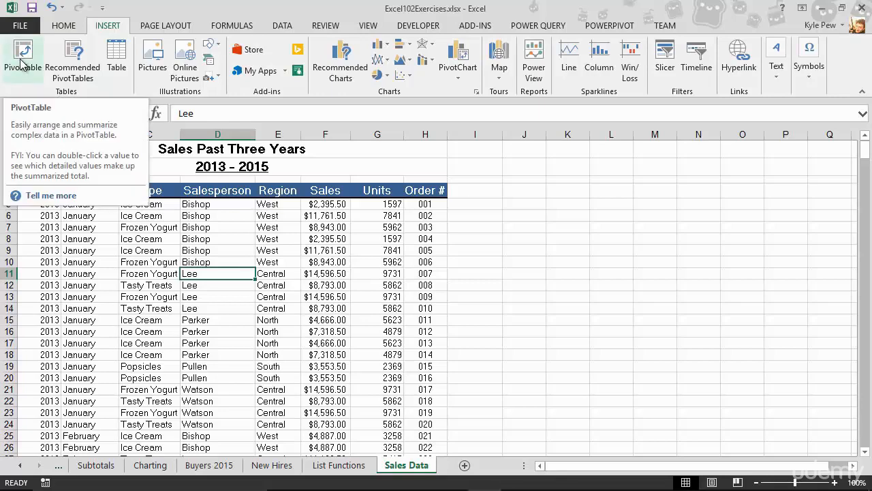
# - Launch Create PivotTable for 'Sales Data'!$A$4:$H$448, placed on a new worksheet
pyautogui.click(22, 54)
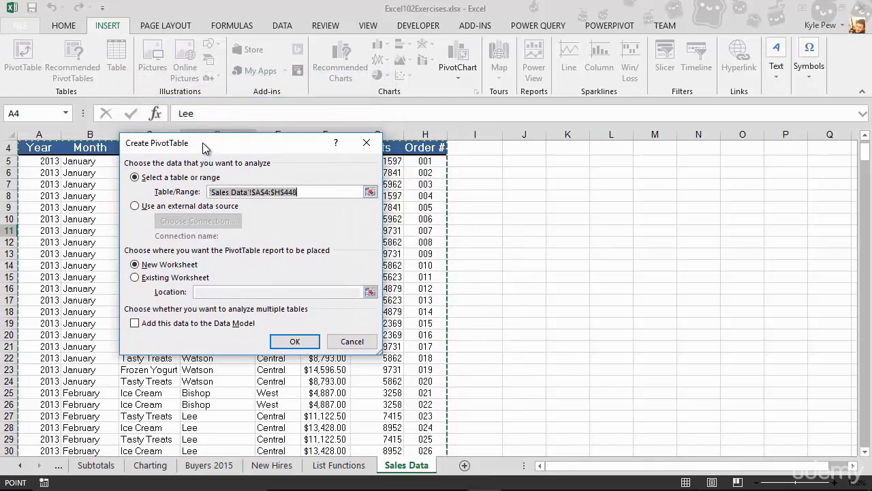
pyautogui.moveTo(216, 167)
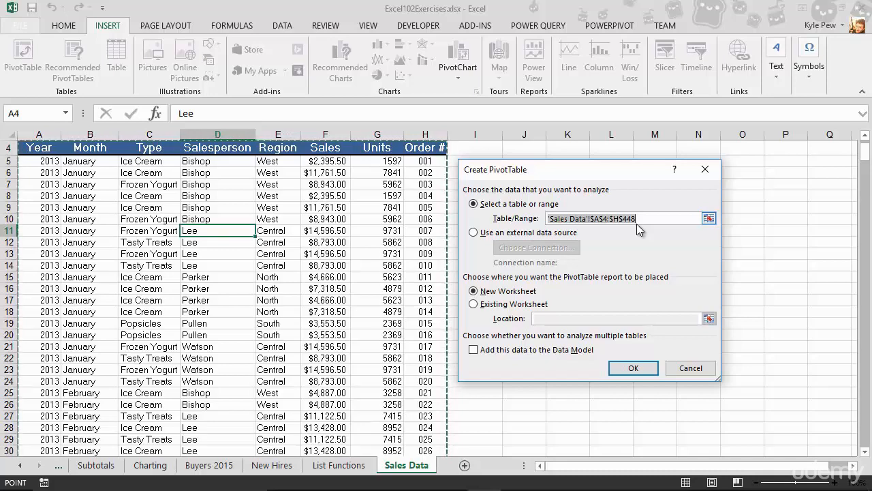
pyautogui.moveTo(552, 317)
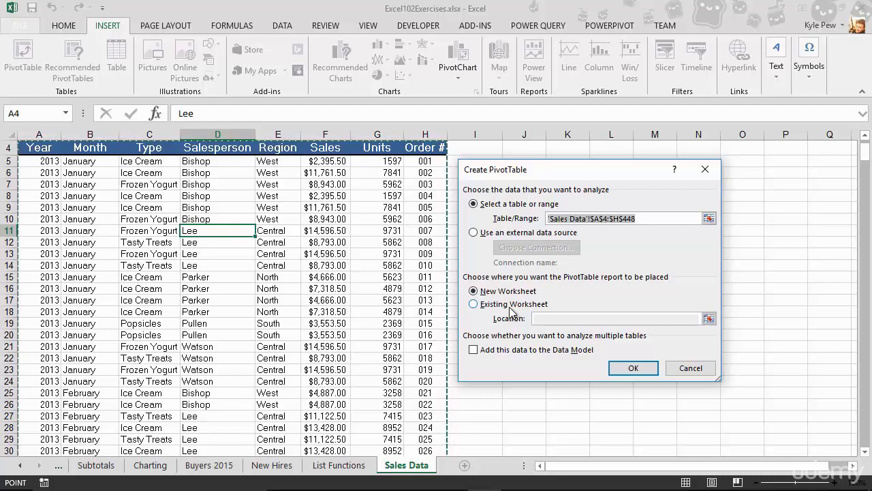
pyautogui.moveTo(633, 368)
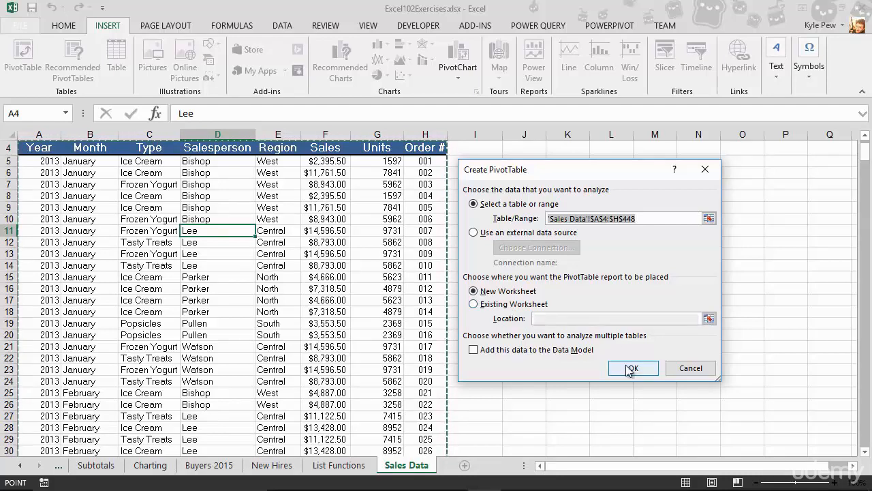
# - Create the blank PivotTable sheet, glance at Sales Data, then return to PivotTable
pyautogui.click(632, 368)
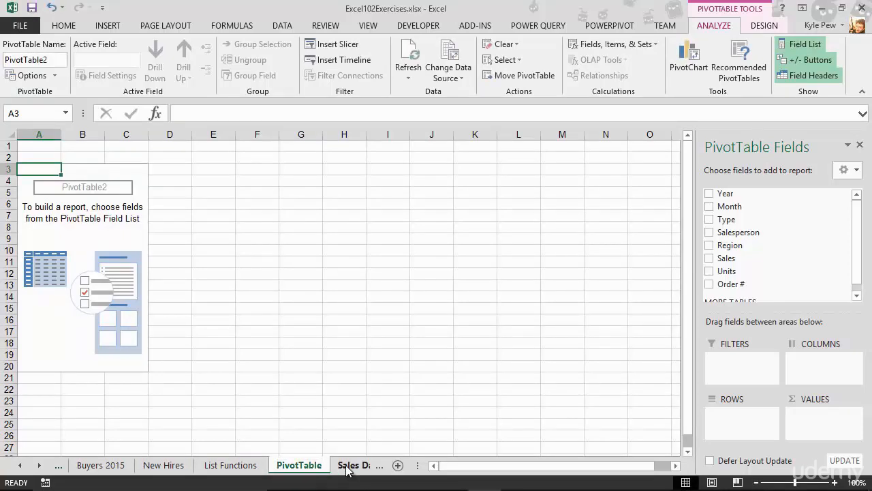
pyautogui.click(353, 464)
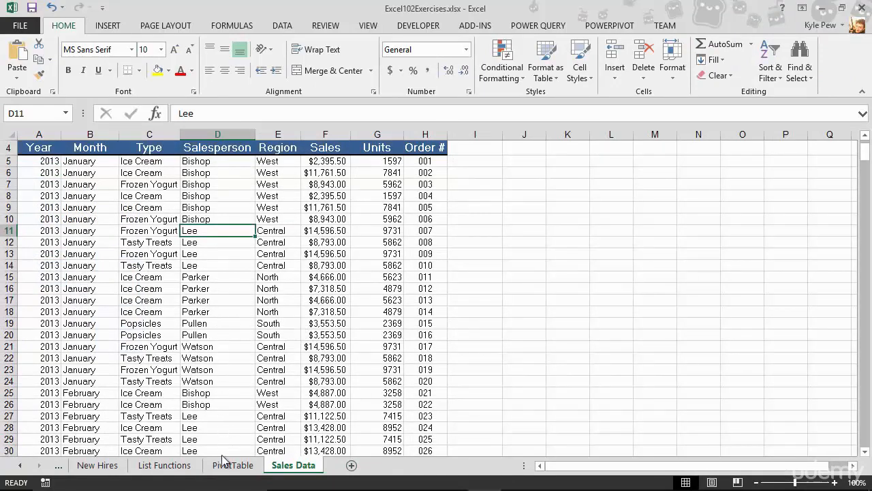
pyautogui.click(233, 465)
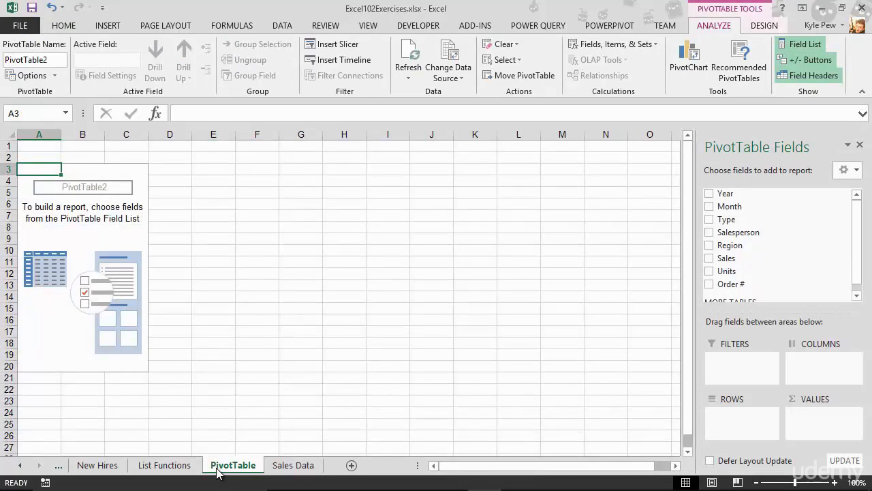
pyautogui.moveTo(40, 225)
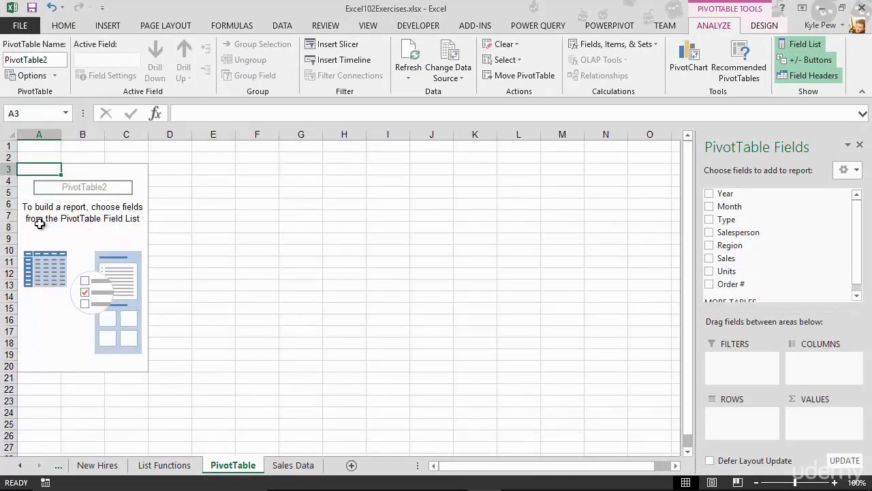
pyautogui.click(39, 227)
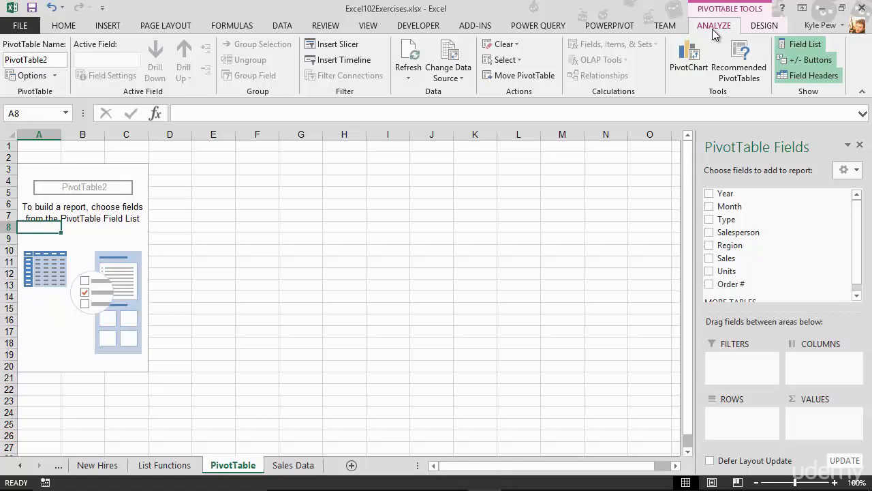
pyautogui.moveTo(741, 36)
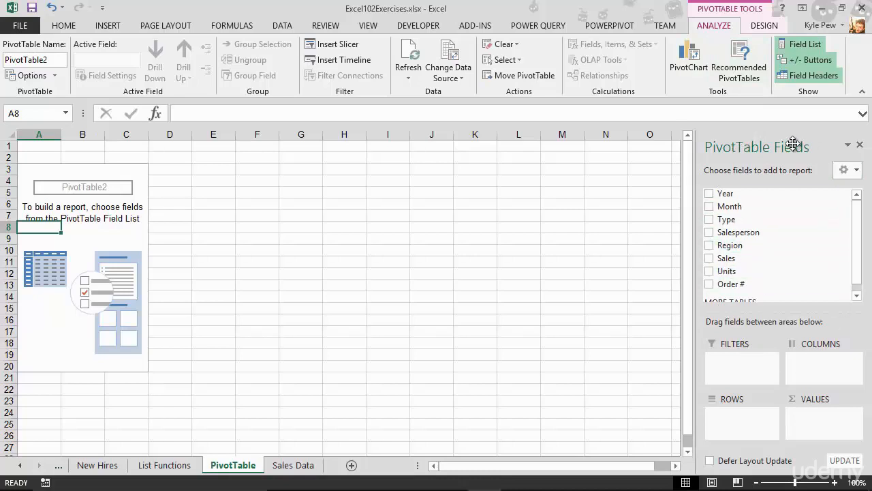
pyautogui.moveTo(522, 164)
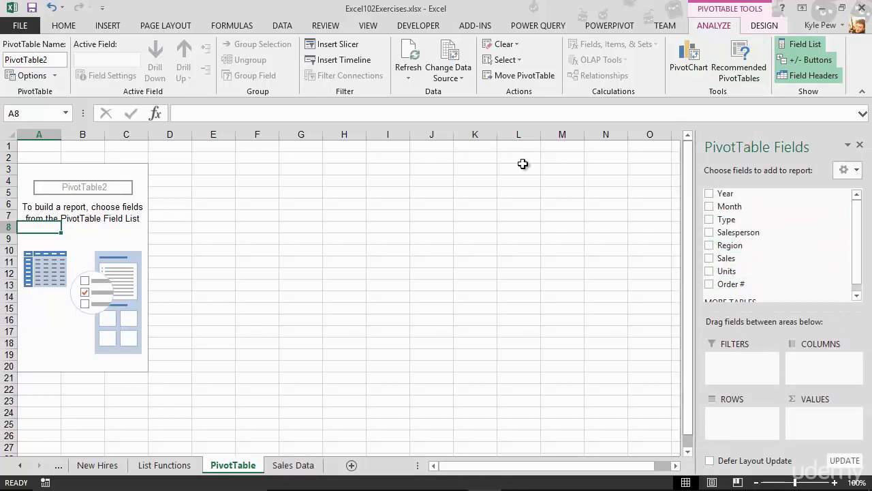
pyautogui.moveTo(378, 260)
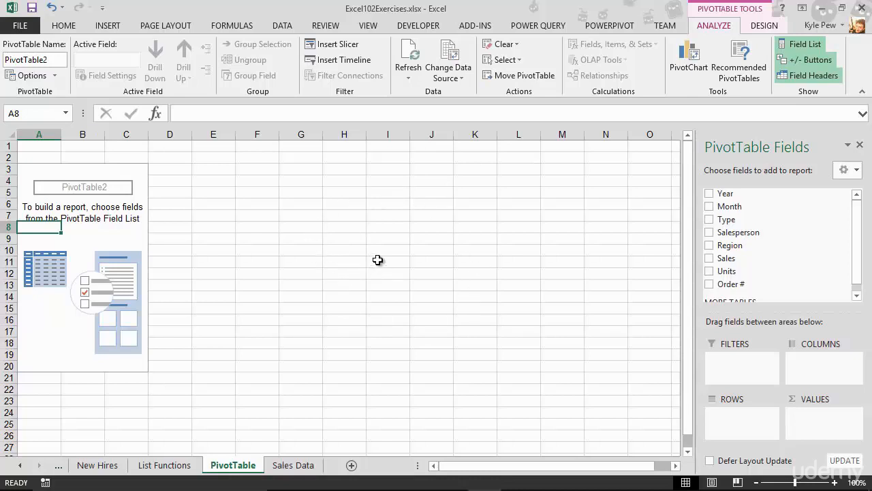
pyautogui.click(388, 261)
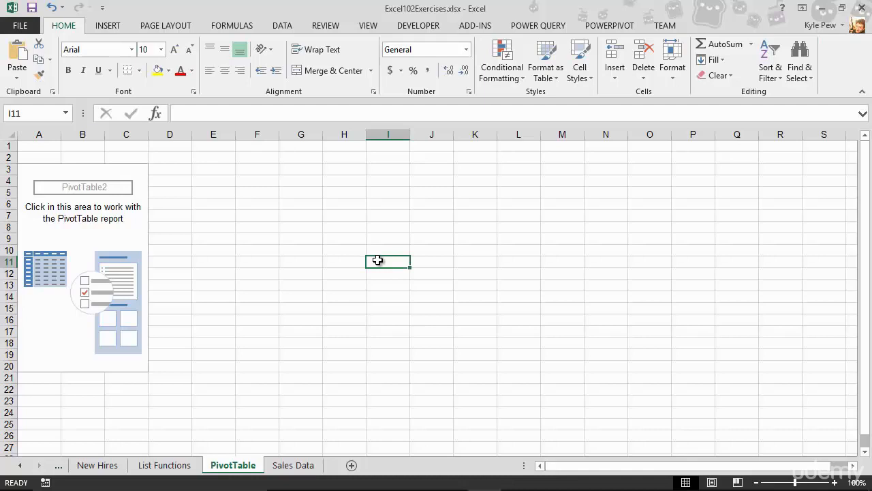
pyautogui.moveTo(92, 234)
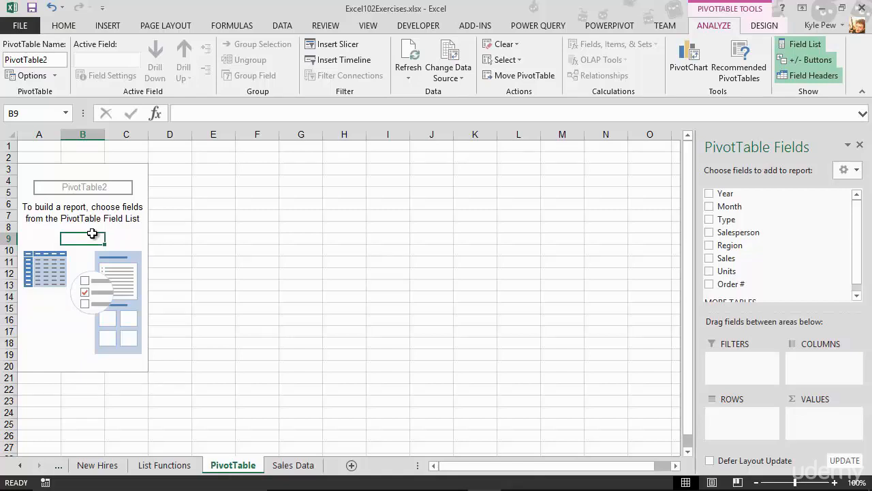
pyautogui.moveTo(93, 221)
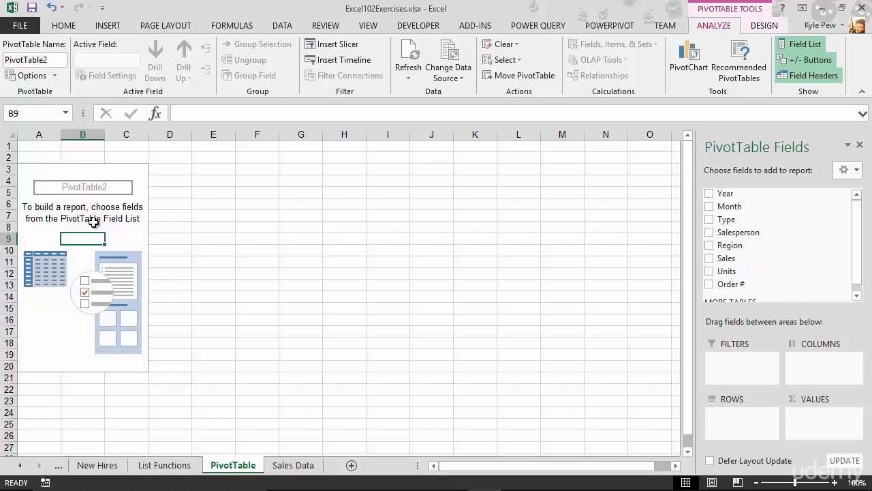
pyautogui.moveTo(596, 251)
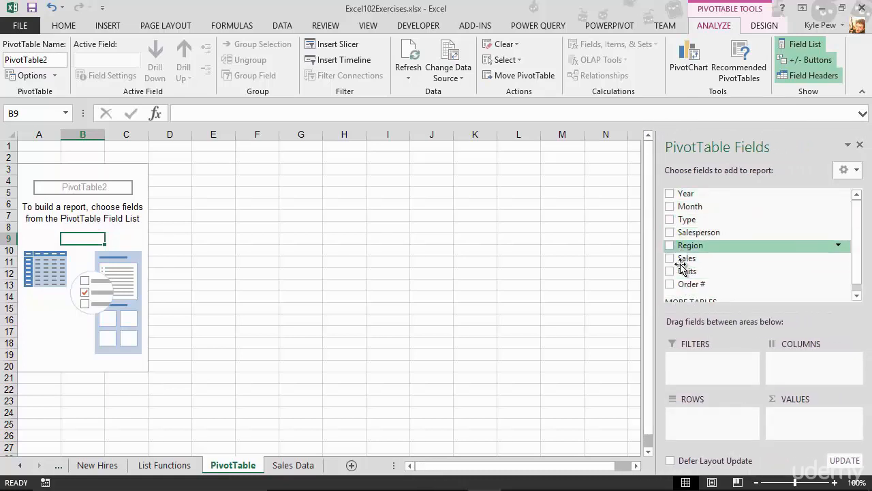
pyautogui.moveTo(691, 205)
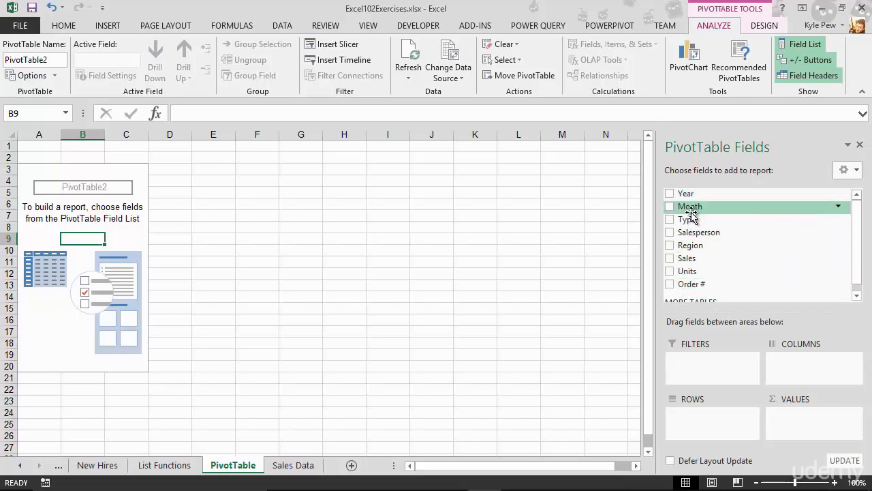
pyautogui.moveTo(690, 284)
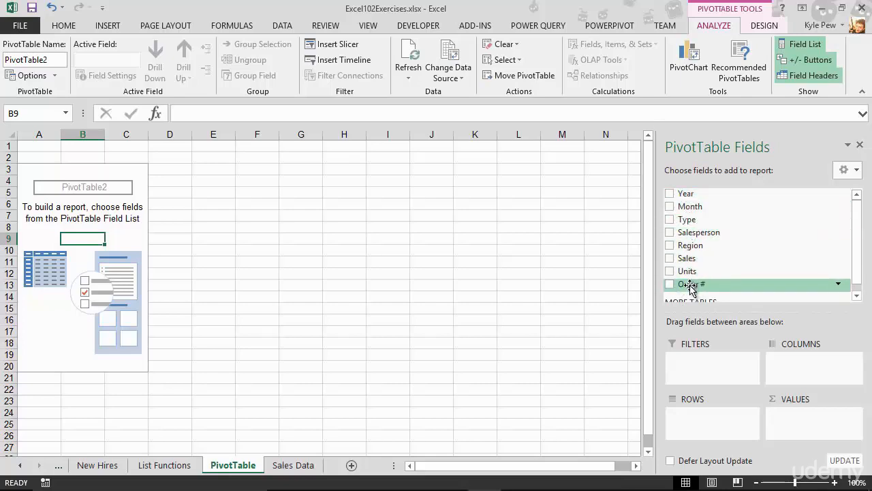
pyautogui.click(293, 464)
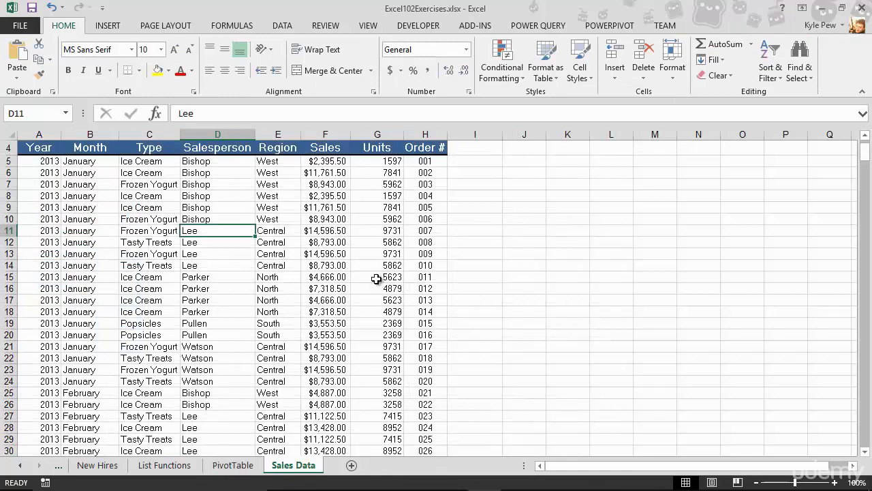
pyautogui.moveTo(30, 162)
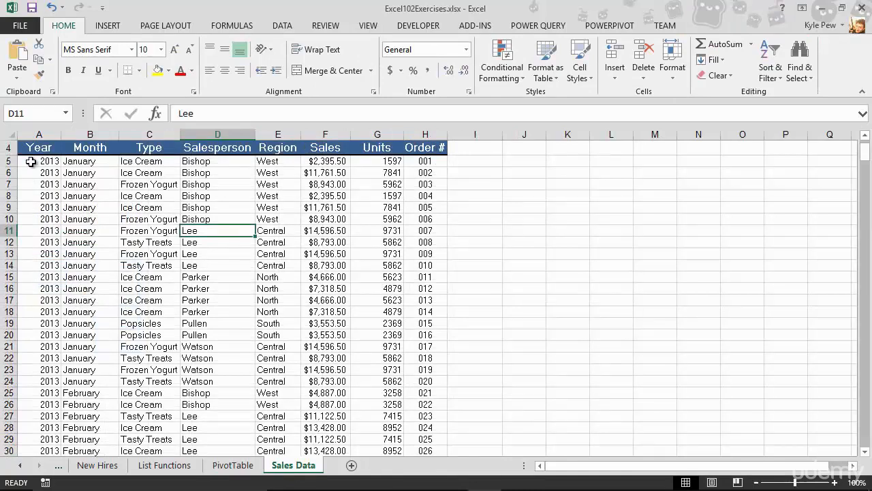
pyautogui.click(233, 465)
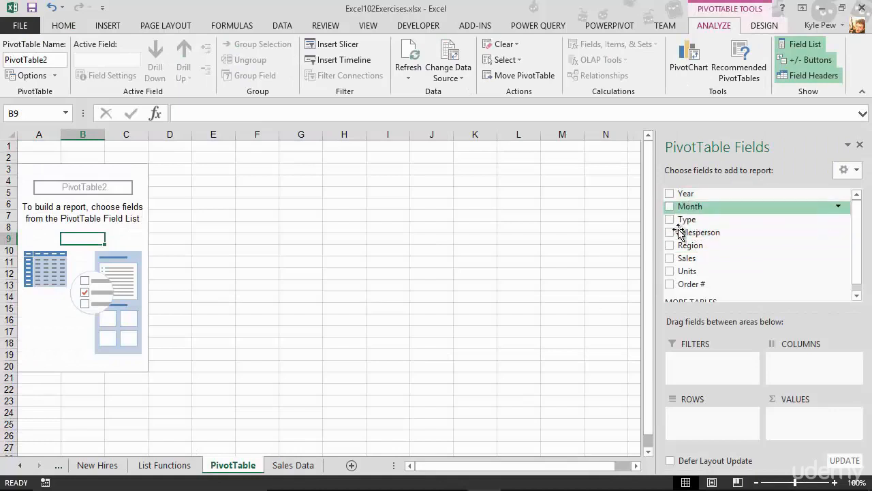
pyautogui.moveTo(691, 244)
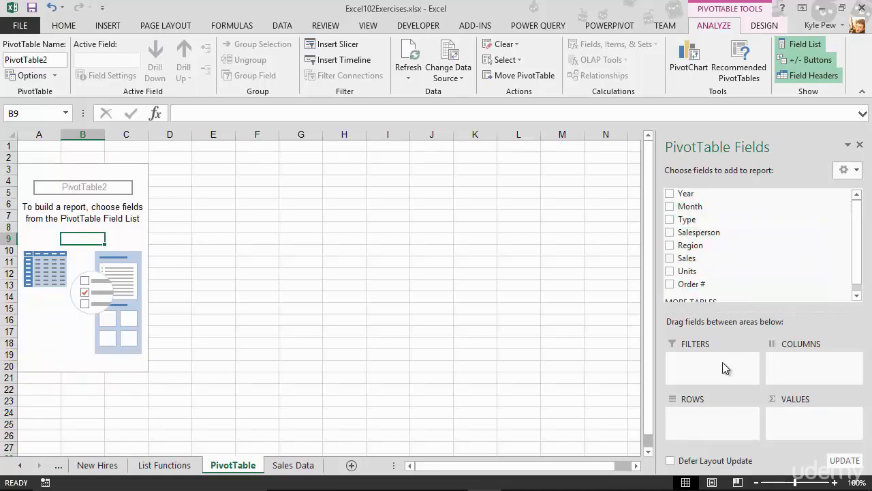
pyautogui.moveTo(735, 369)
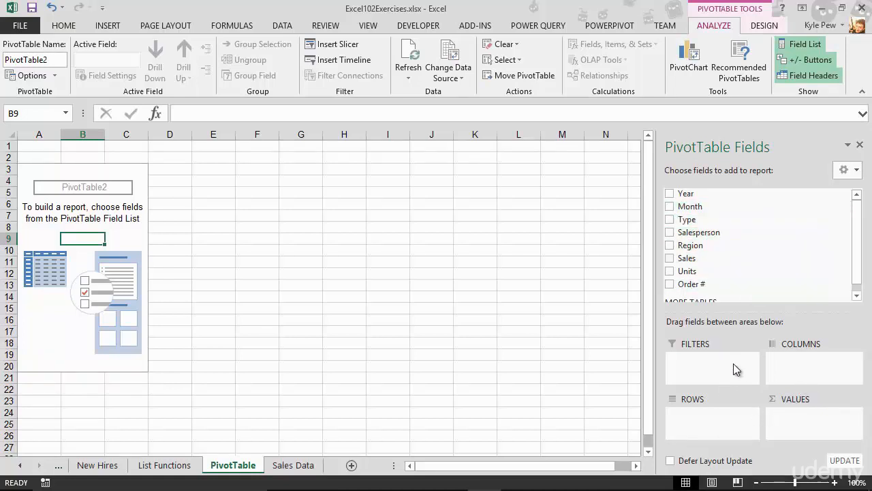
pyautogui.moveTo(726, 370)
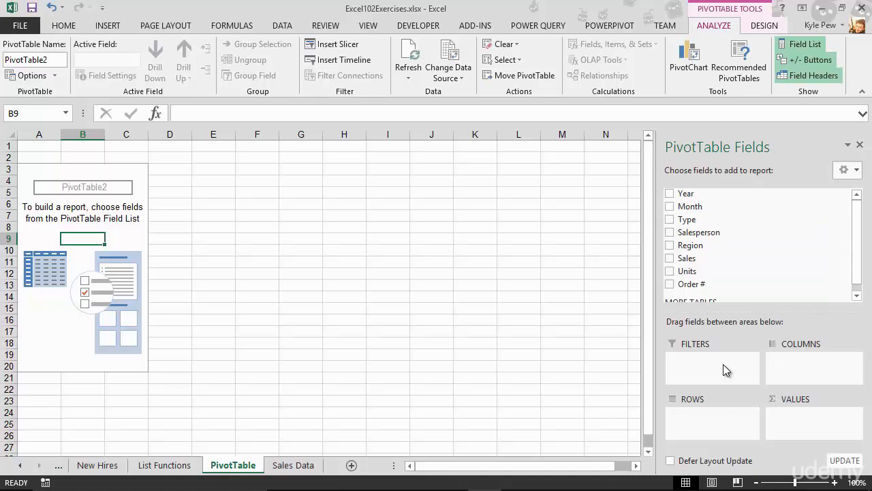
pyautogui.moveTo(718, 345)
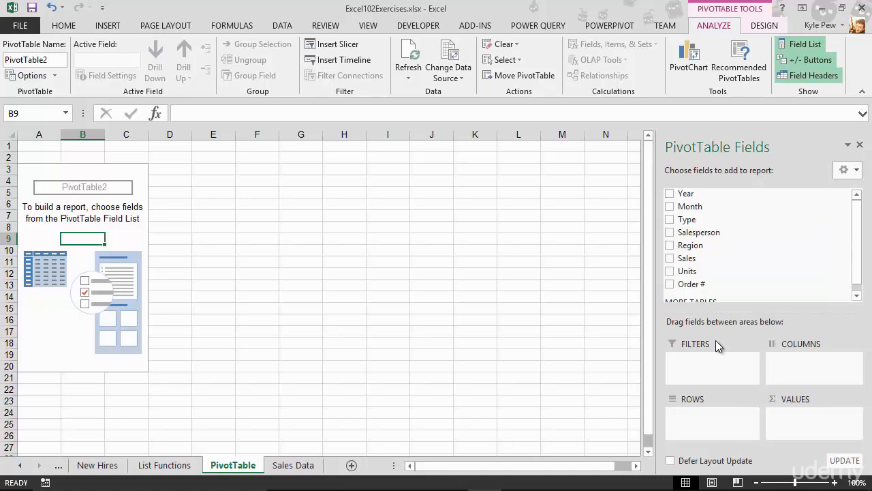
pyautogui.moveTo(699, 232)
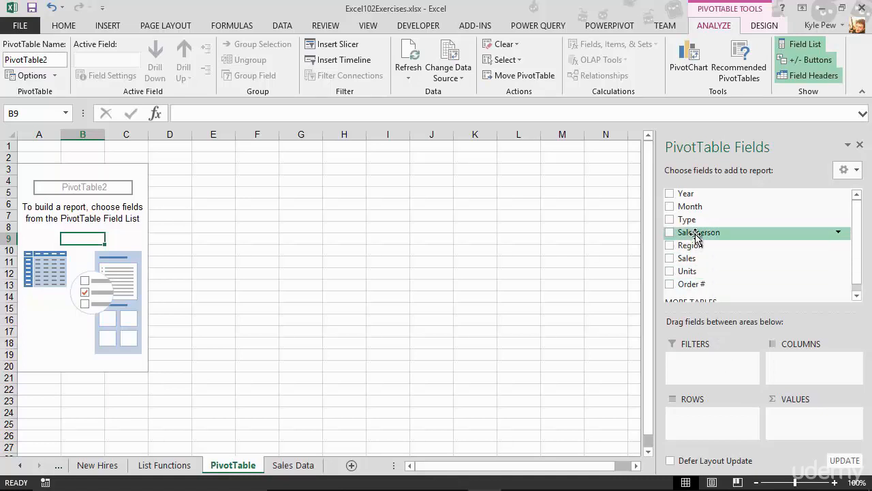
# - Put Salesperson in Rows, listing Bishop, Lee, Parker, Pullen and Watson
pyautogui.moveTo(699, 233); pyautogui.dragTo(701, 347)
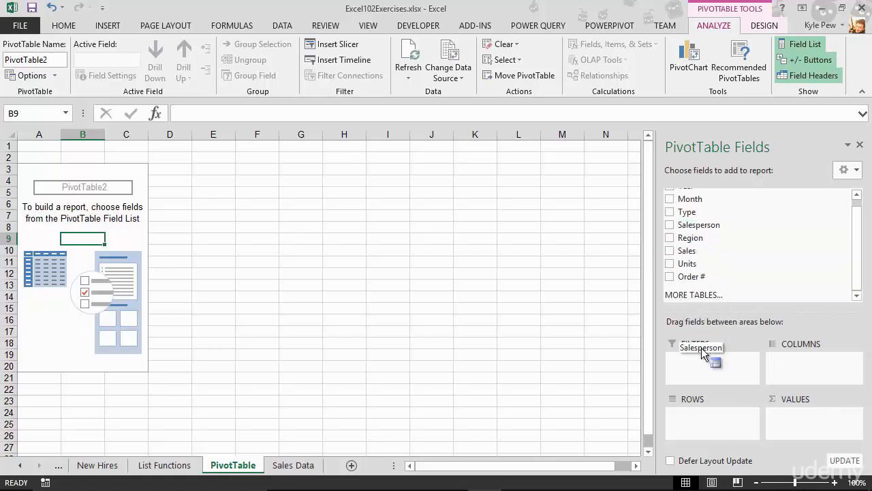
pyautogui.moveTo(700, 348); pyautogui.dragTo(712, 422)
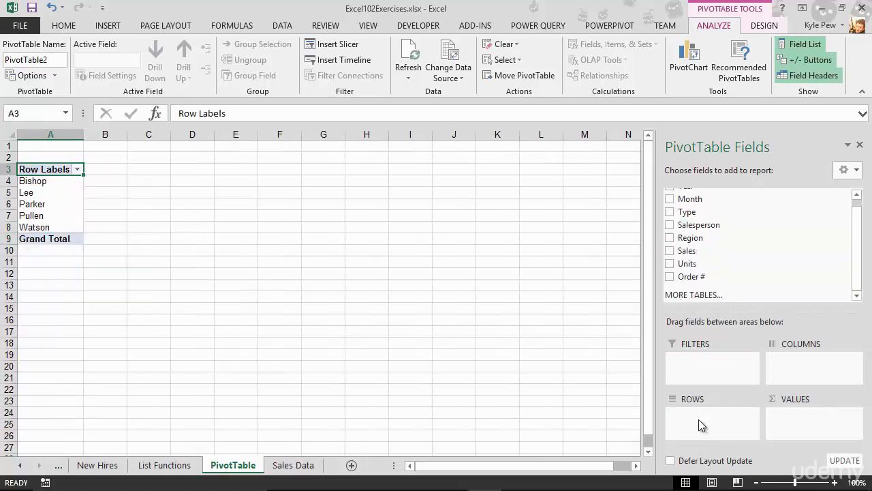
pyautogui.click(670, 225)
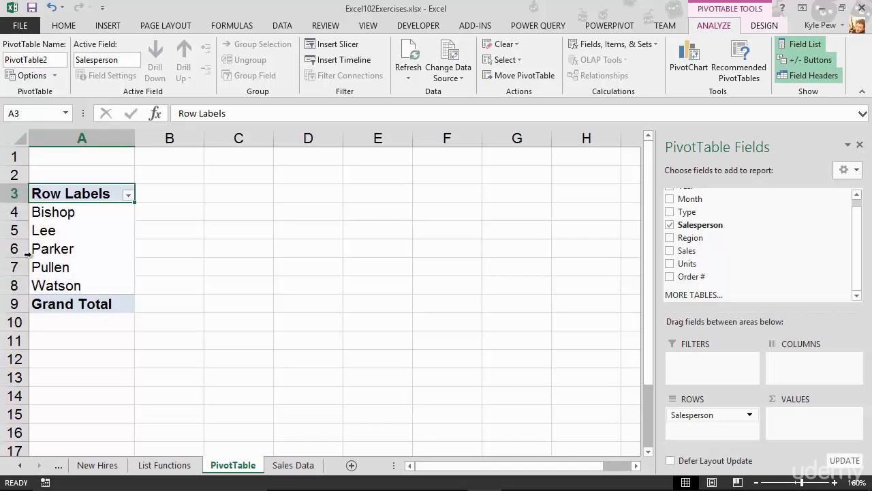
pyautogui.moveTo(66, 303)
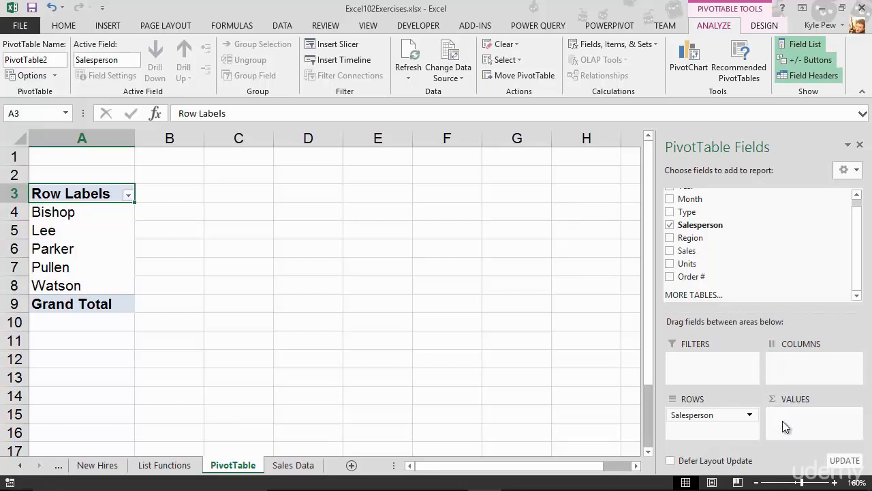
# - Add Sales as Sum of Sales per salesperson, with a 3,416,058 grand total
pyautogui.click(669, 250)
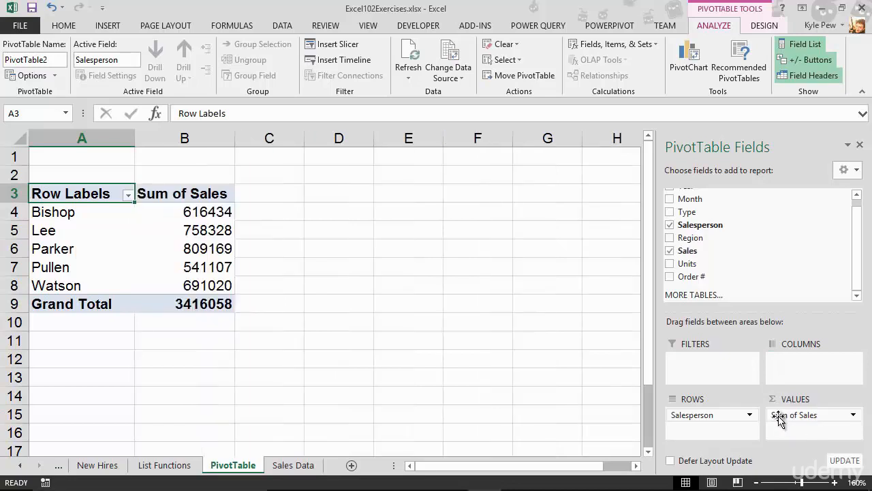
pyautogui.moveTo(648, 394)
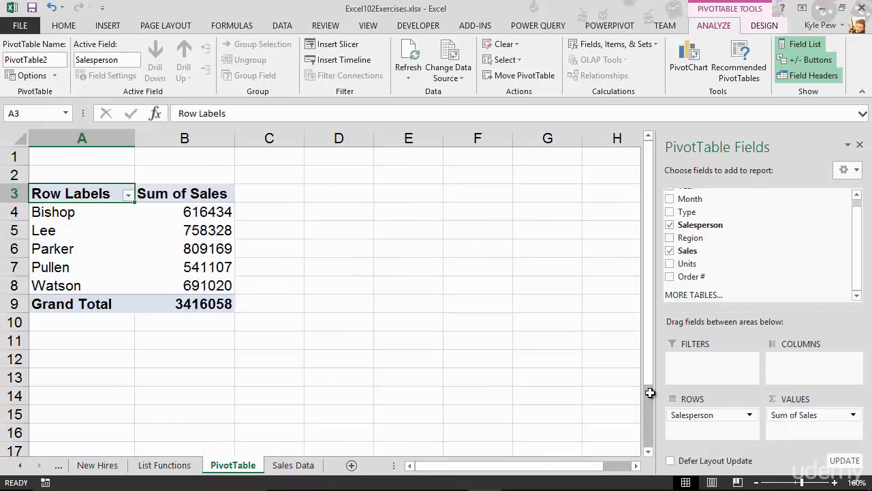
pyautogui.moveTo(175, 253)
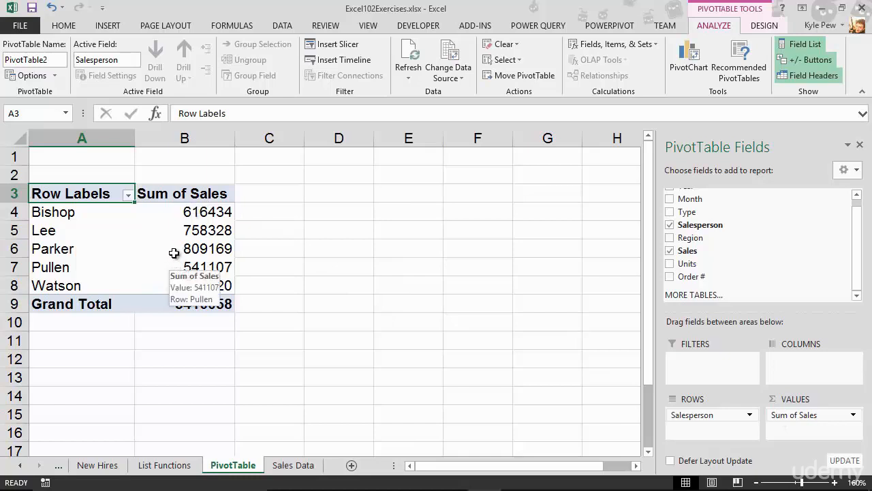
pyautogui.moveTo(89, 240)
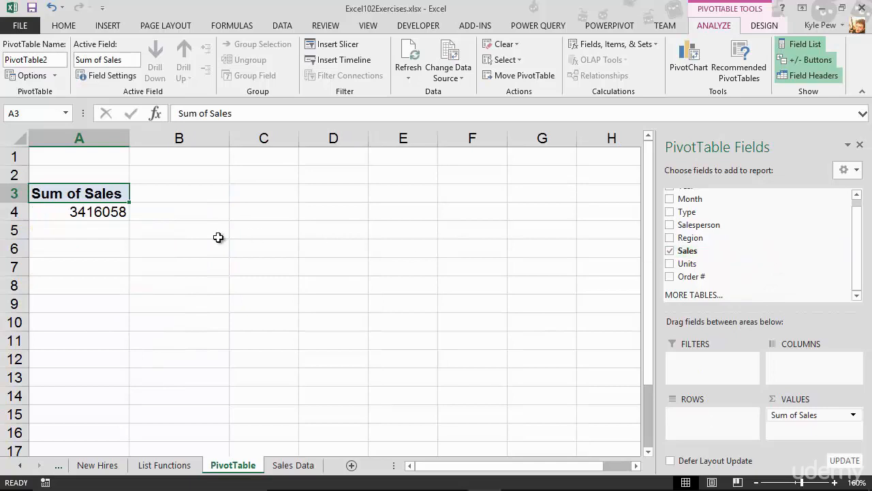
pyautogui.moveTo(92, 213)
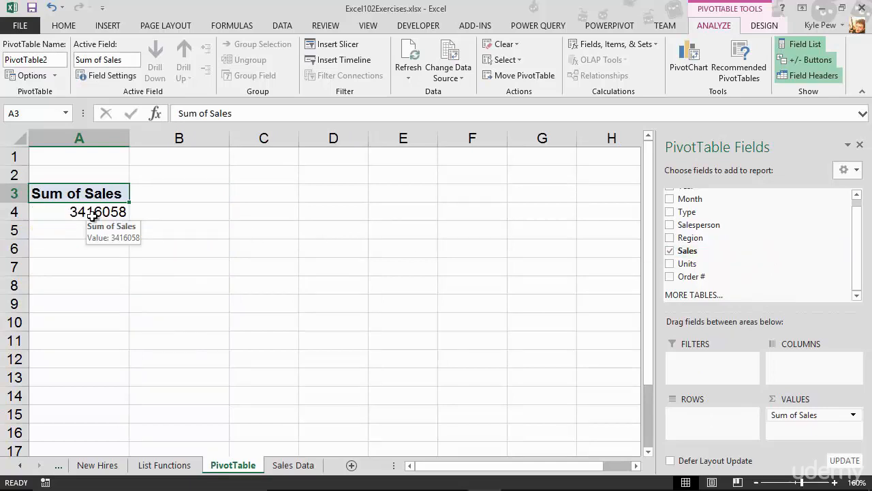
pyautogui.moveTo(688, 211)
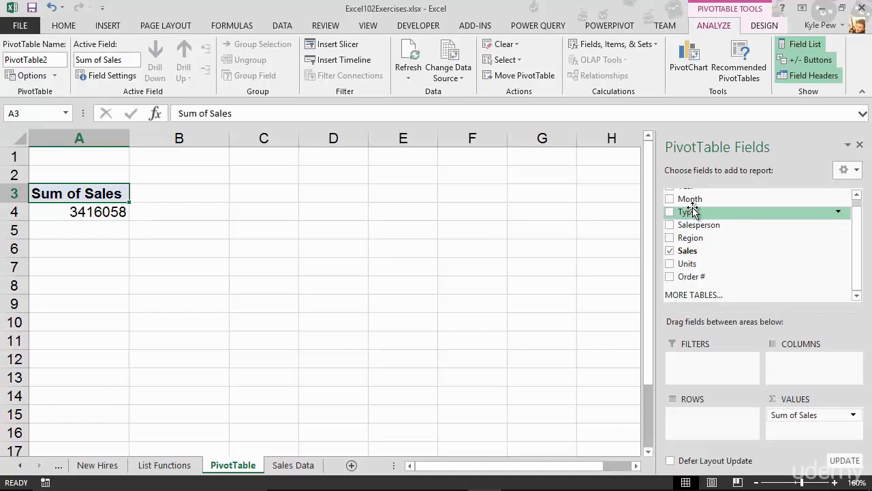
pyautogui.moveTo(695, 215)
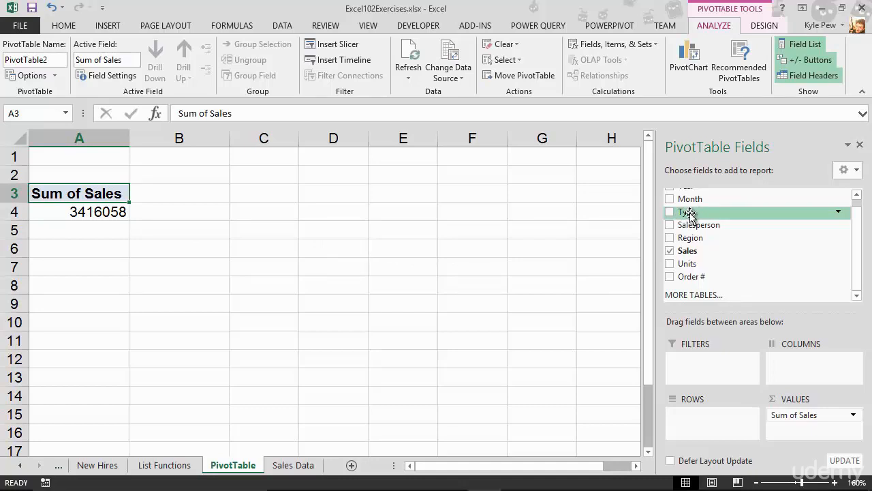
# - Add Type to Rows: Frozen Yogurt, Ice Cream, Popsicles and Tasty Treats
pyautogui.moveTo(690, 211); pyautogui.dragTo(698, 415)
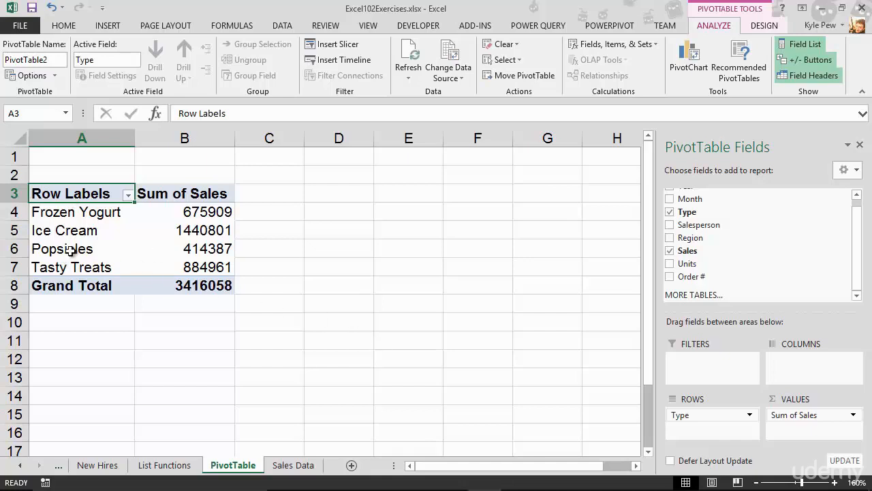
pyautogui.moveTo(215, 259)
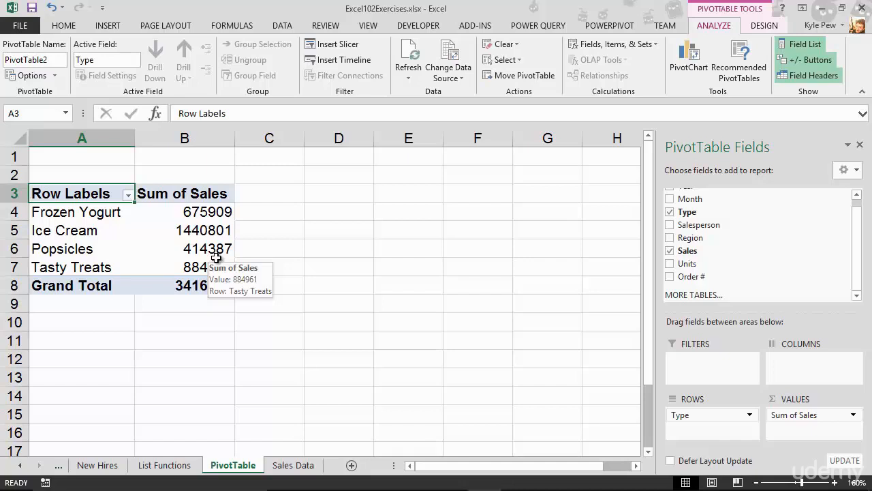
pyautogui.moveTo(680, 211)
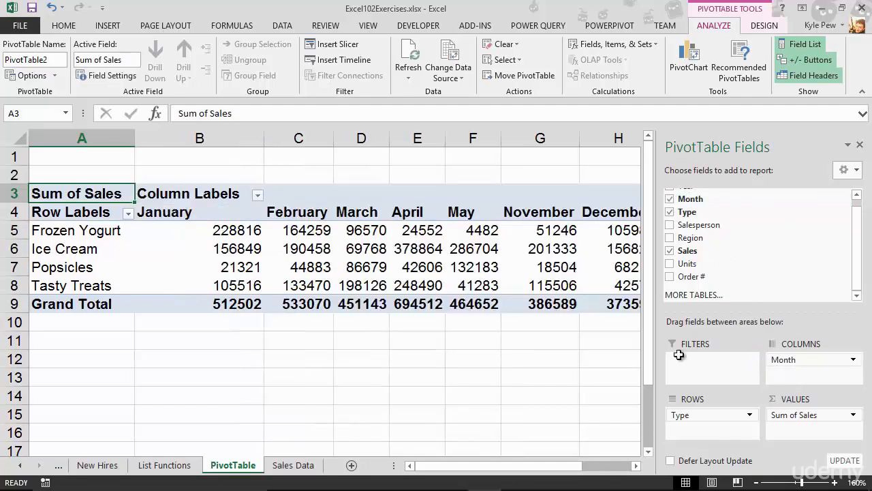
pyautogui.moveTo(157, 228)
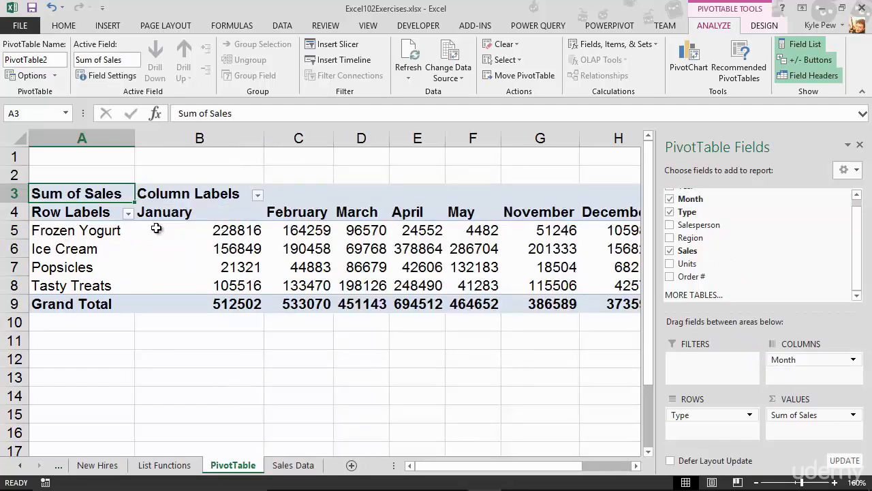
pyautogui.moveTo(527, 285)
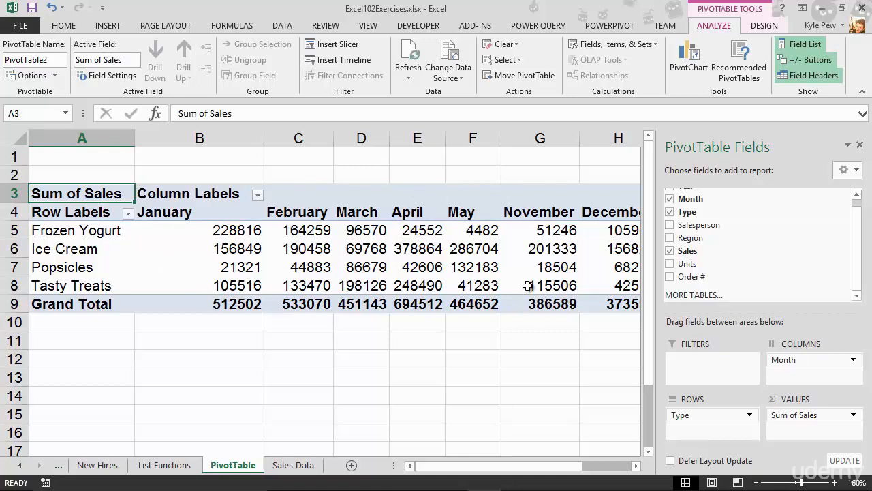
pyautogui.moveTo(508, 266)
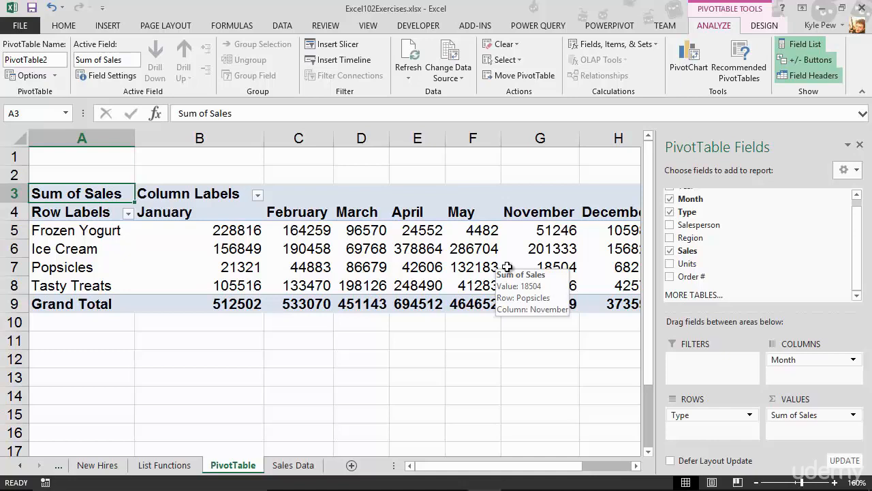
pyautogui.moveTo(285, 467)
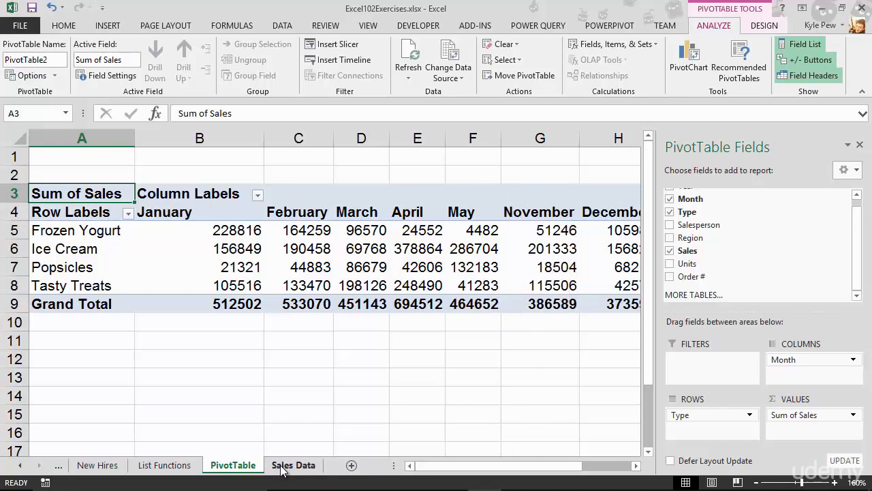
# - Show the INSERT ribbon commands, leaving the Type-by-Month pivot table unchanged
pyautogui.click(107, 25)
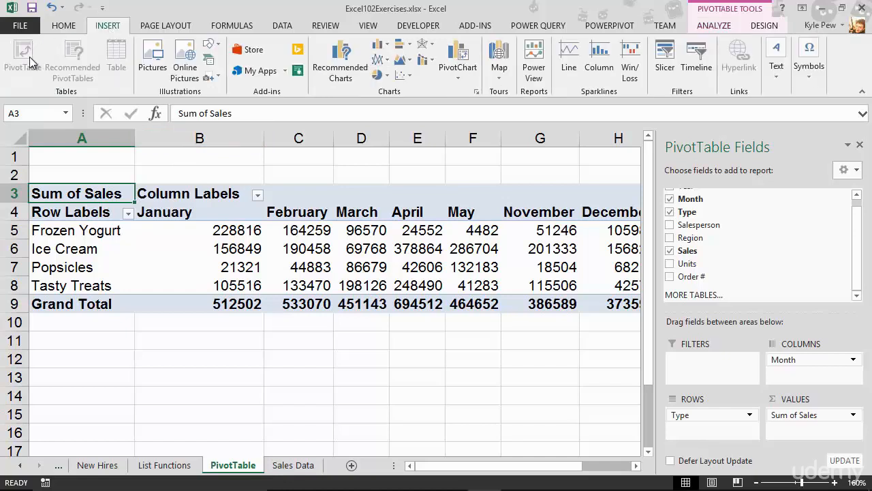
pyautogui.moveTo(22, 58)
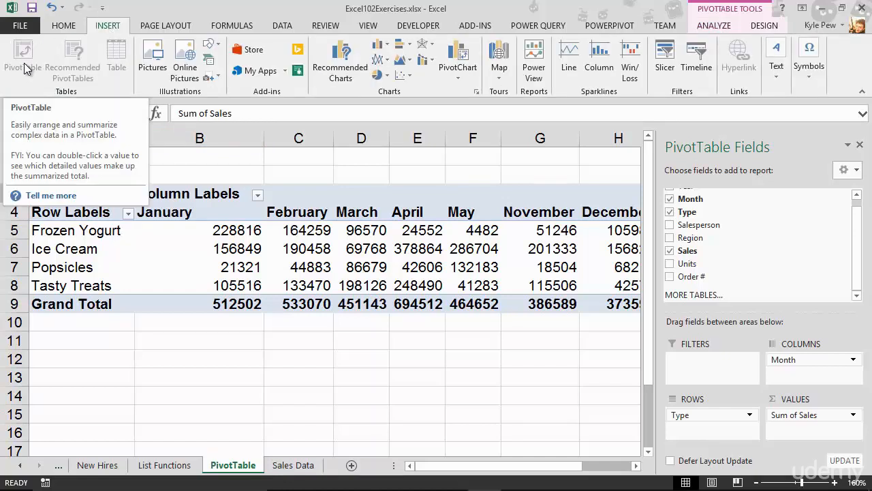
pyautogui.moveTo(339, 131)
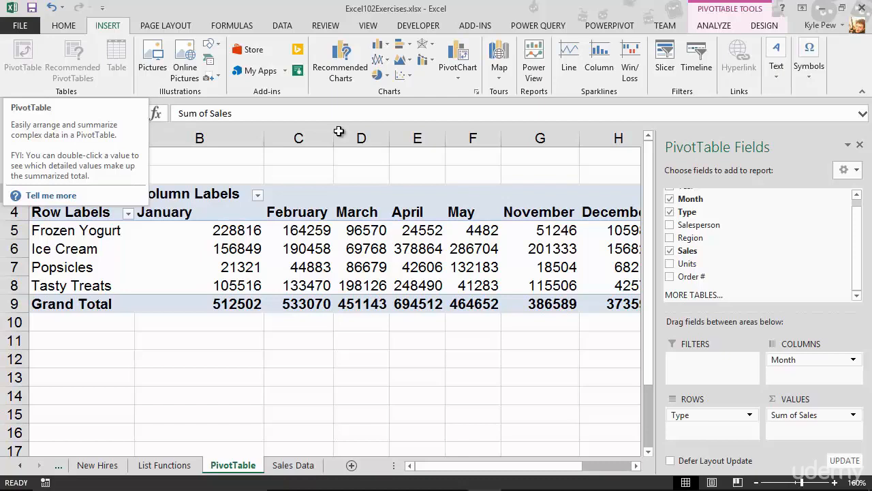
pyautogui.click(77, 193)
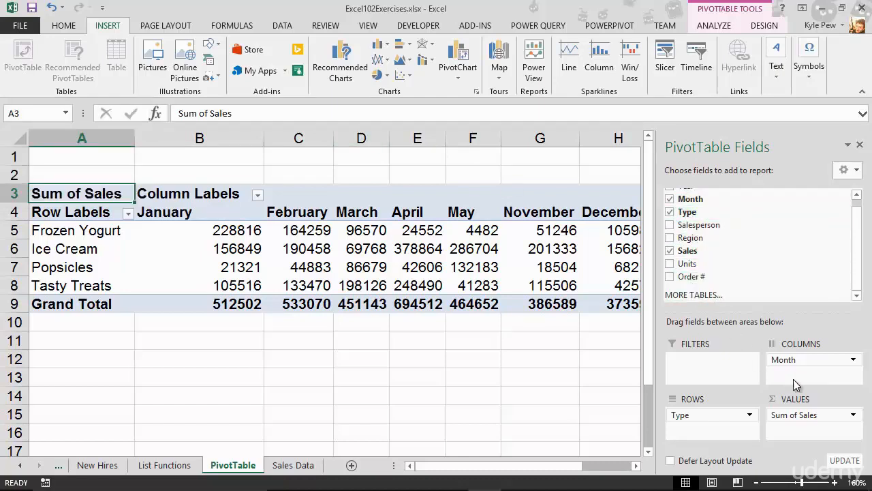
pyautogui.moveTo(809, 364)
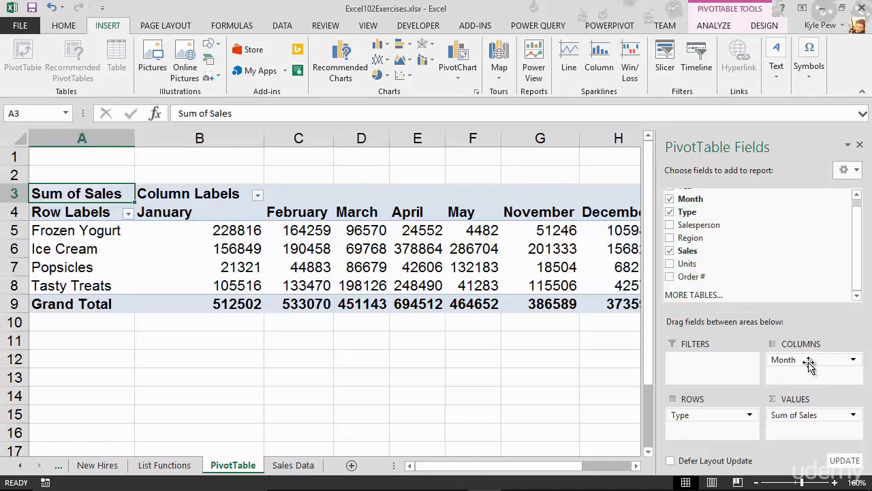